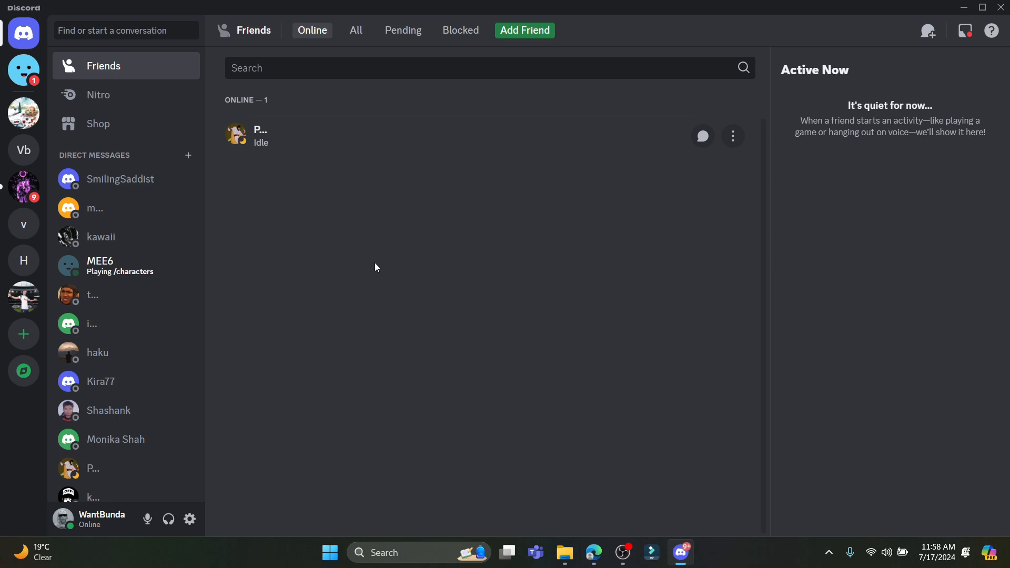
mouse_move(24, 32)
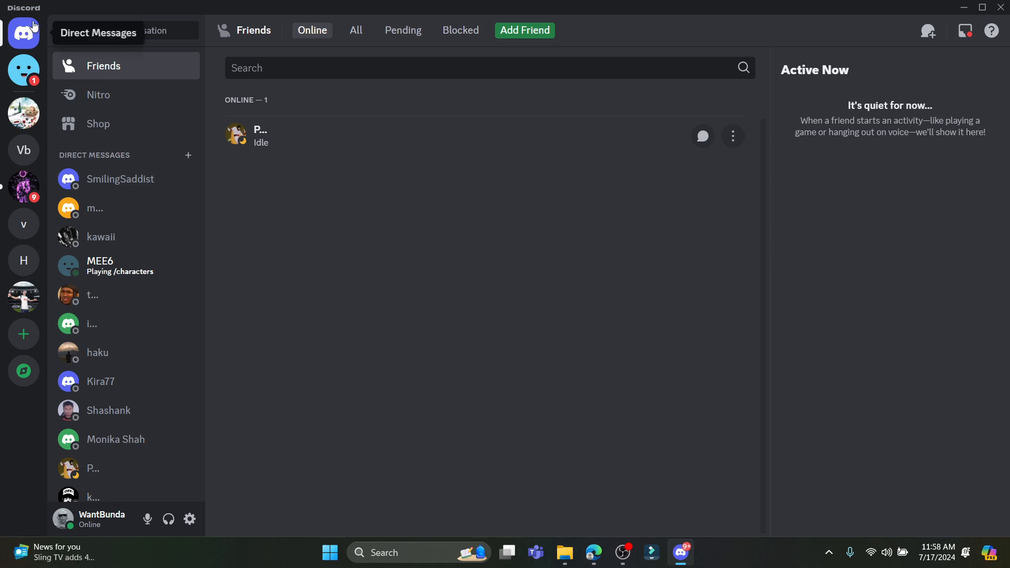
mouse_move(2, 172)
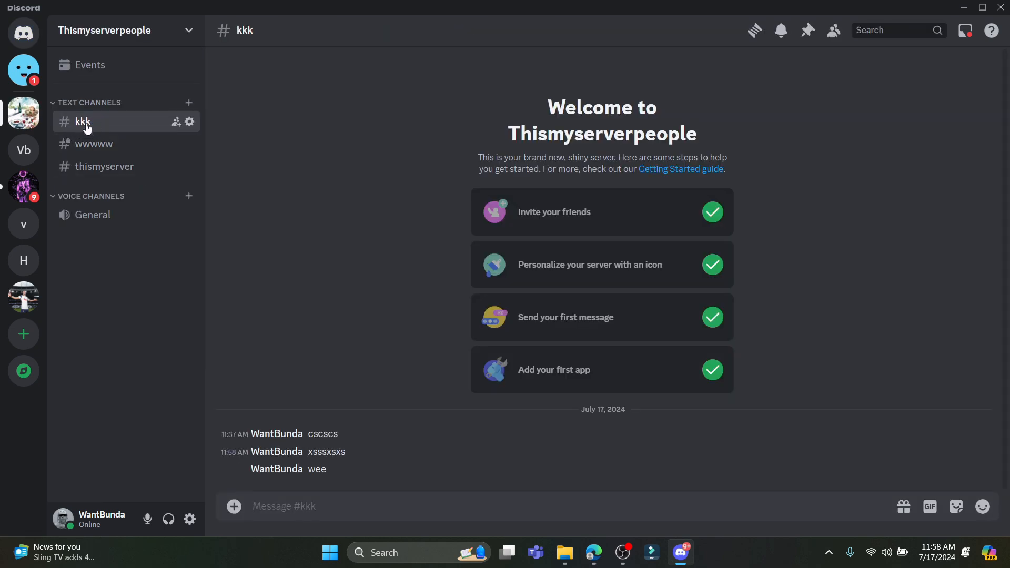
mouse_move(93, 127)
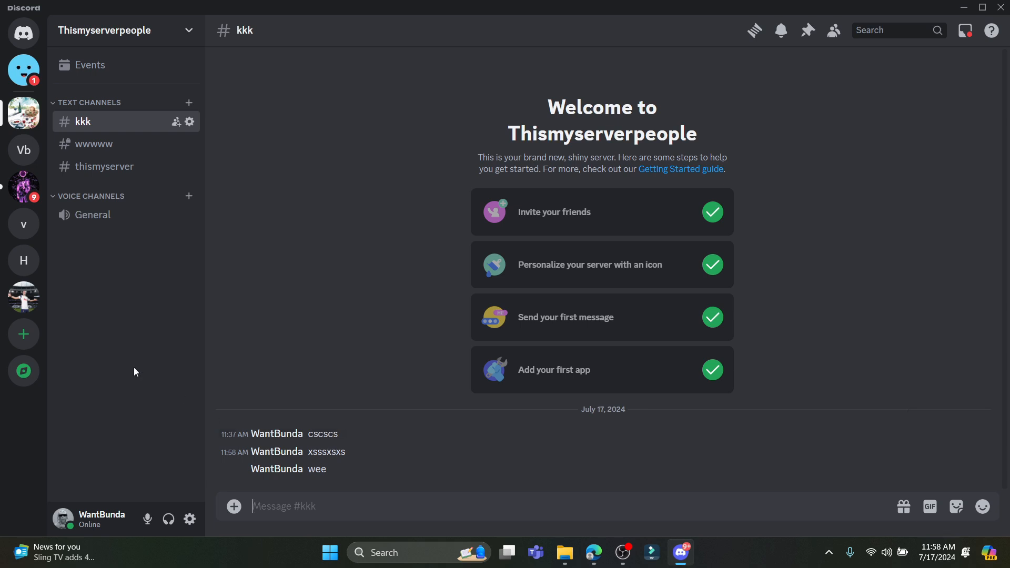
mouse_move(277, 443)
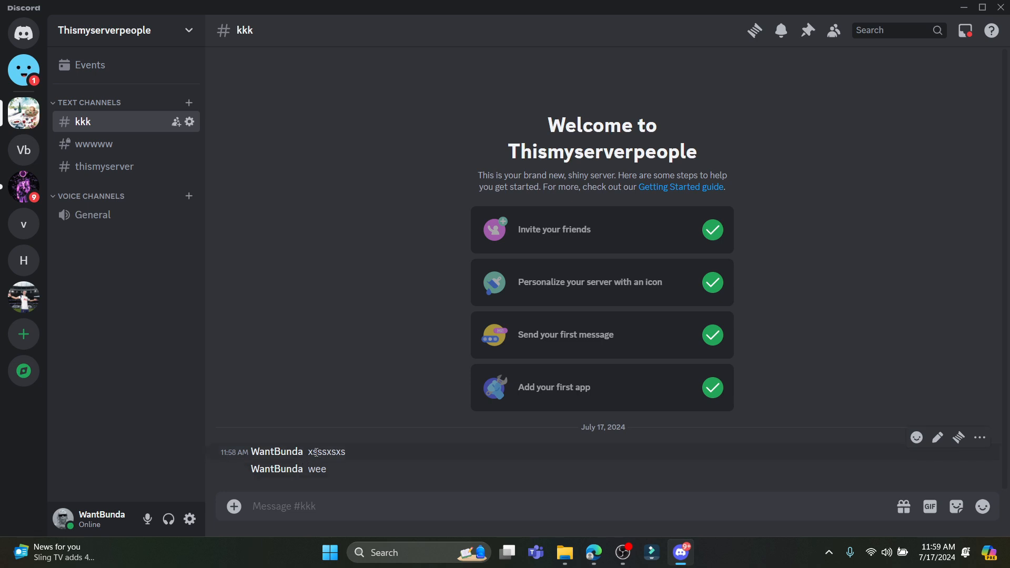
mouse_move(277, 451)
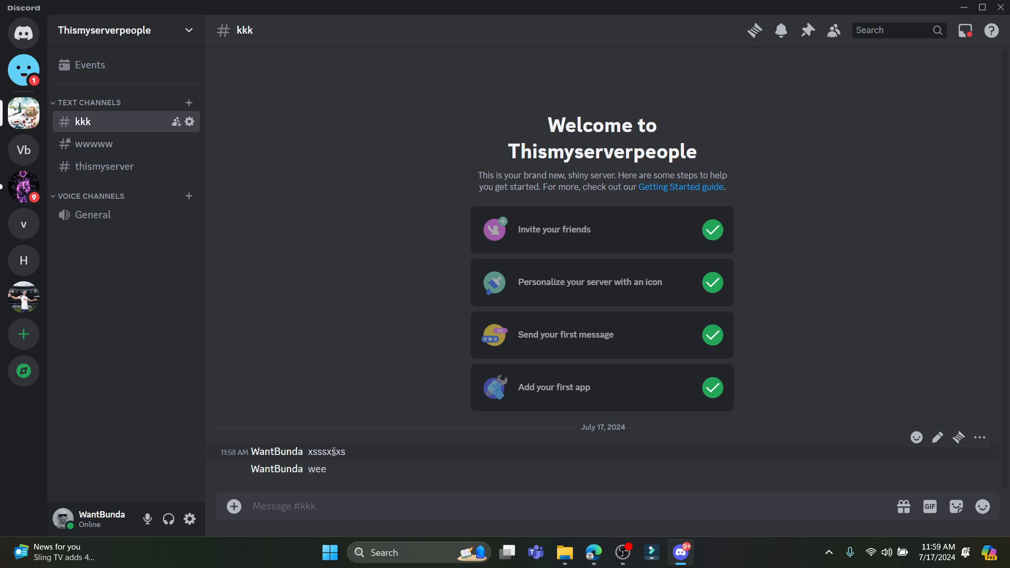
- Delete the xsssxsxs message from the kkk channel, confirming the deletion
right_click(316, 469)
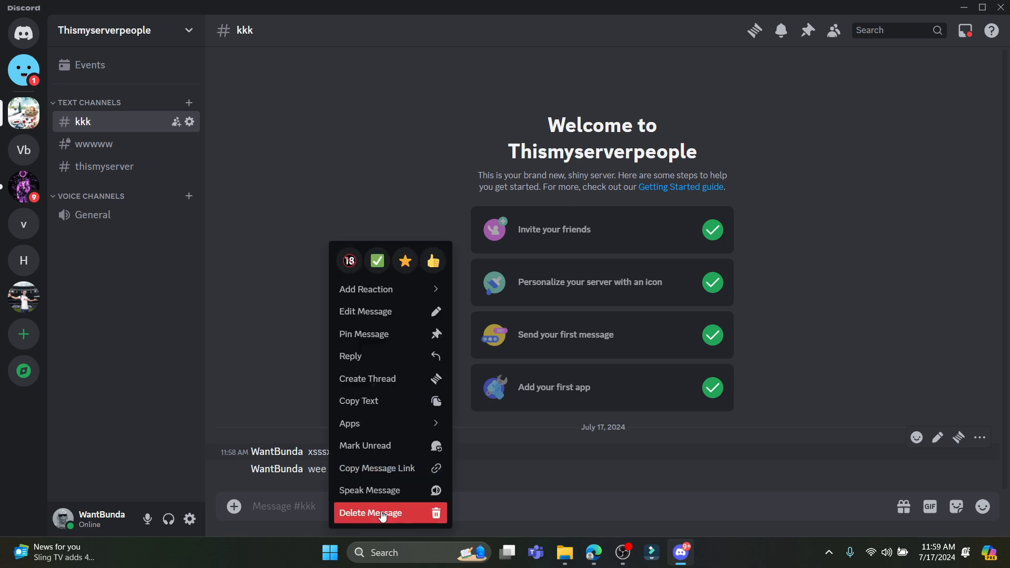
left_click(370, 512)
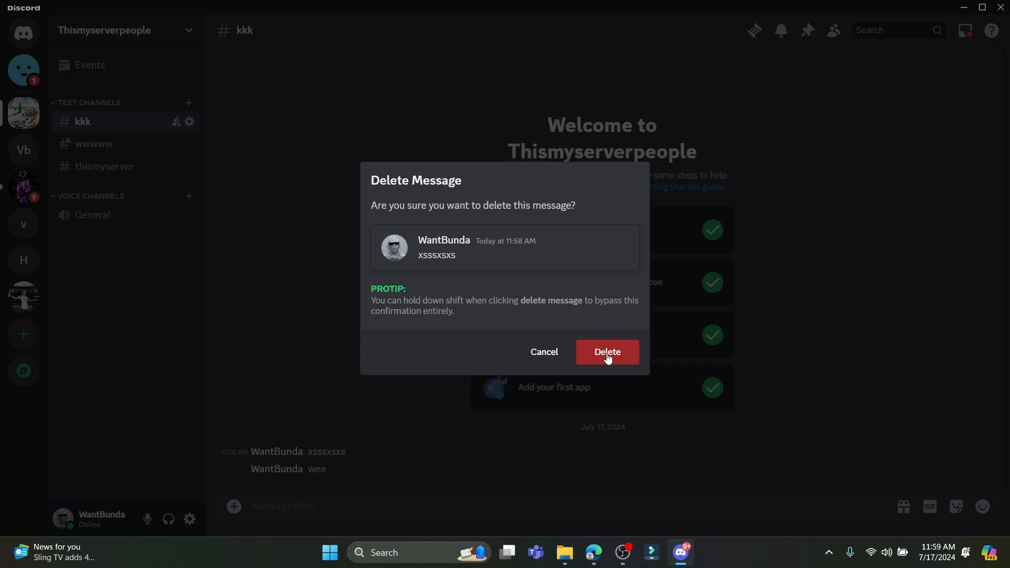
mouse_move(411, 214)
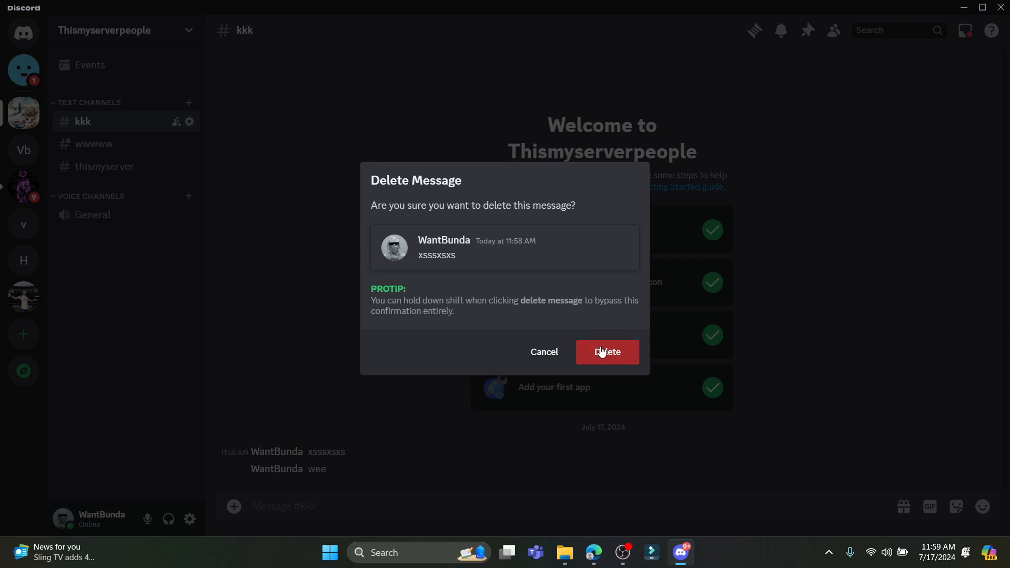
left_click(606, 351)
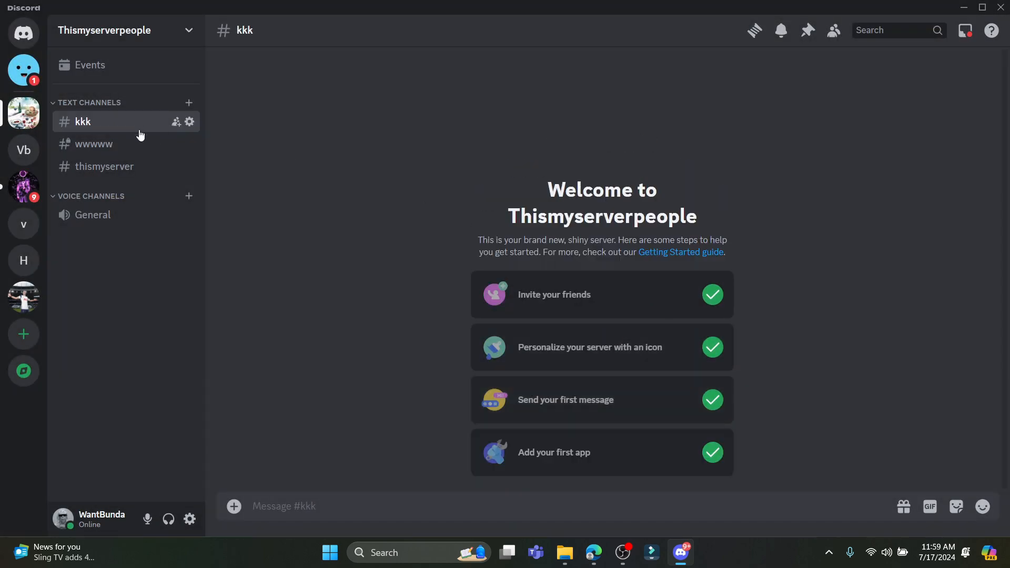
- In the thismyserver channel, delete the first, eeee and rerr messages, confirming each
left_click(104, 166)
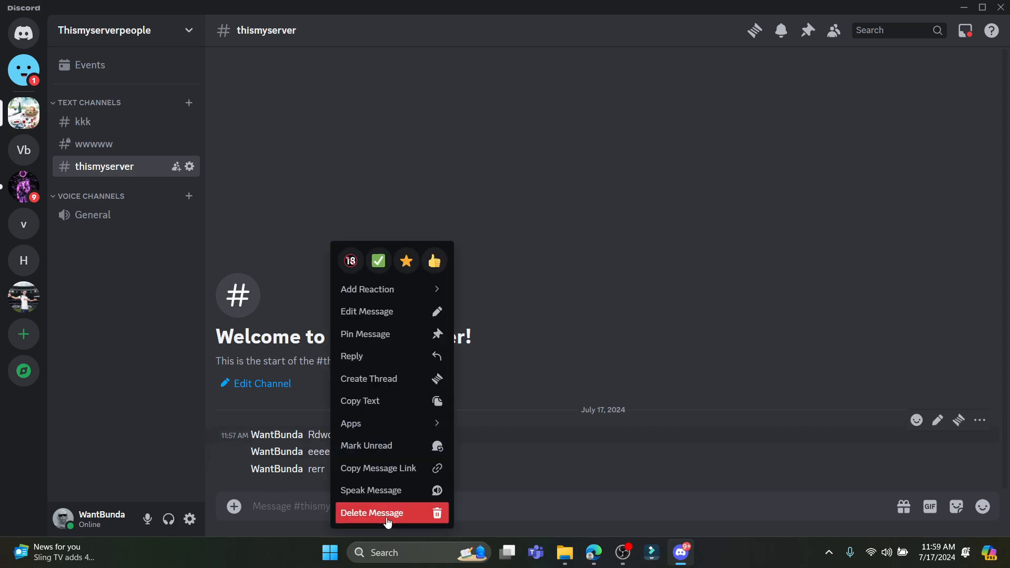
left_click(371, 512)
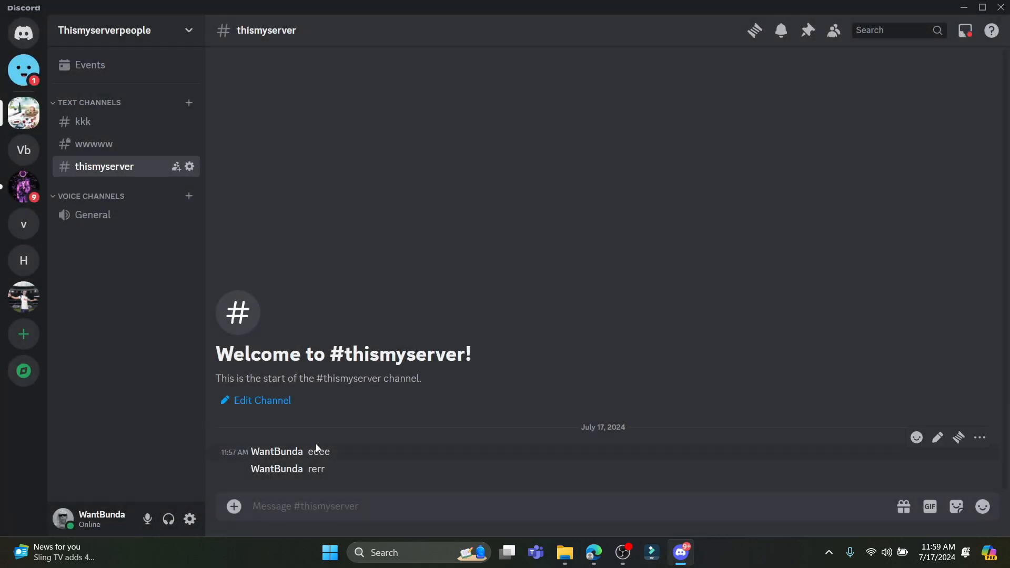
left_click(958, 437)
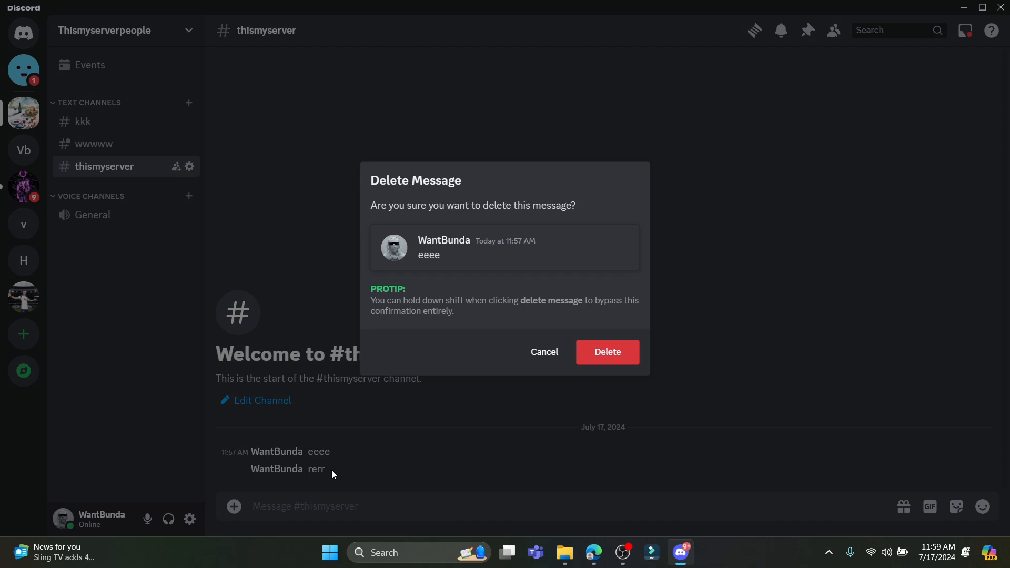
left_click(606, 351)
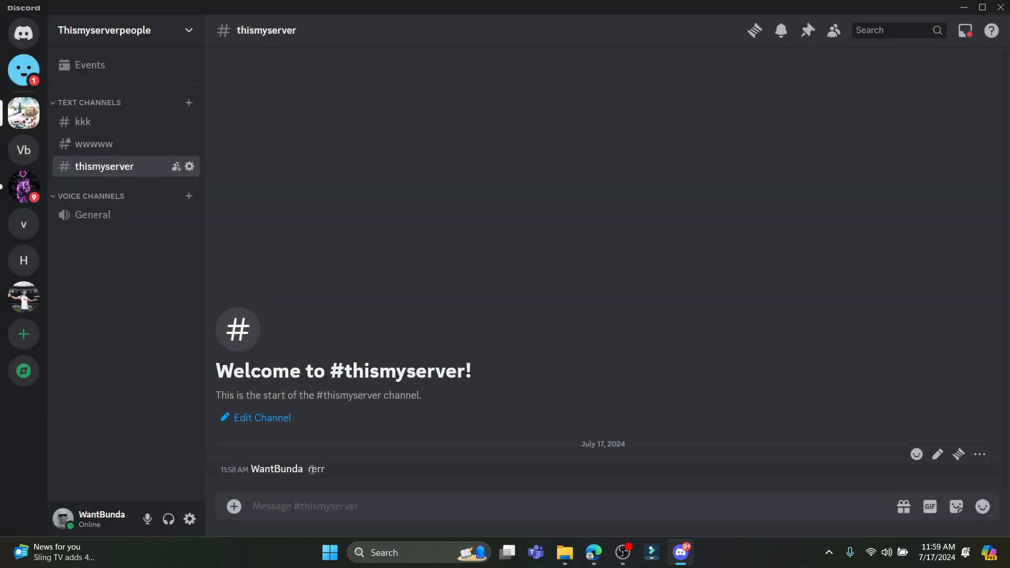
left_click(979, 455)
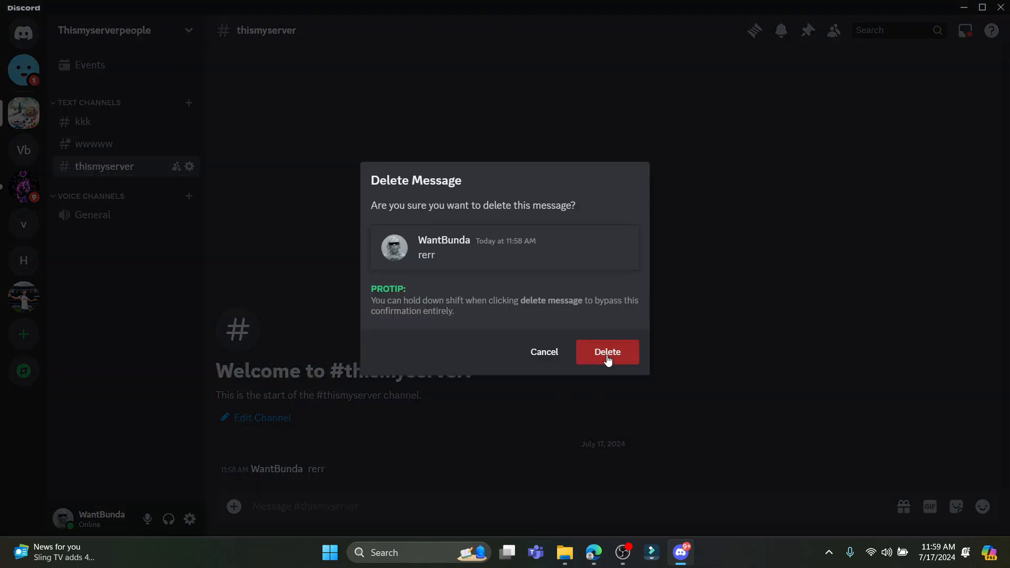
left_click(606, 351)
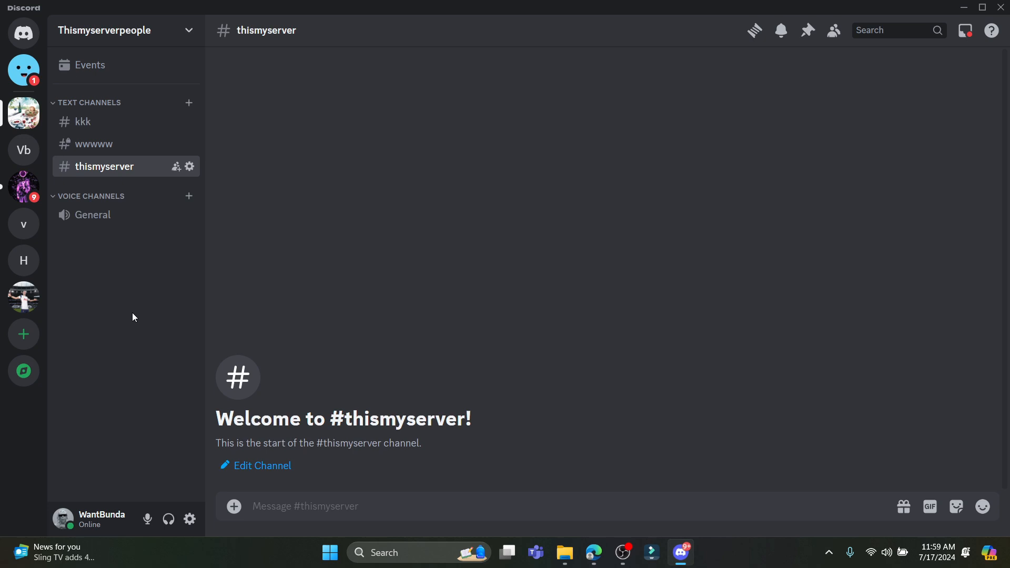